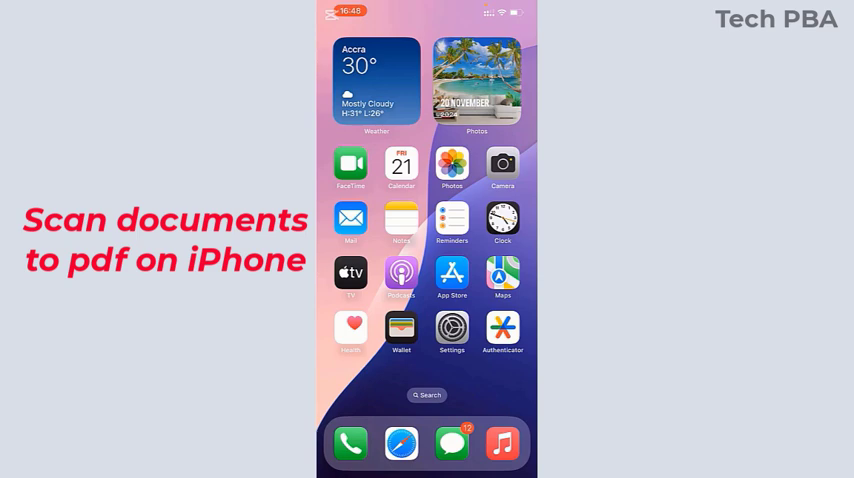
Step: Launch Files from the second home screen and browse to the On My iPhone location
scroll("left", 3)
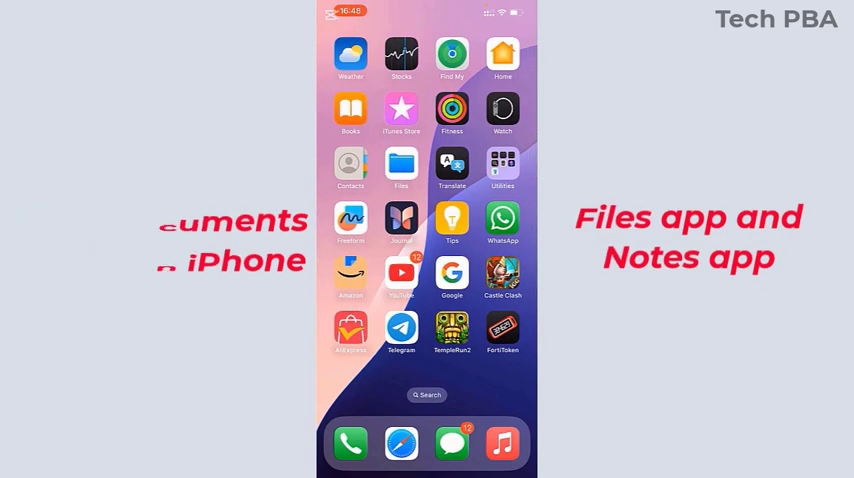
left_click(400, 164)
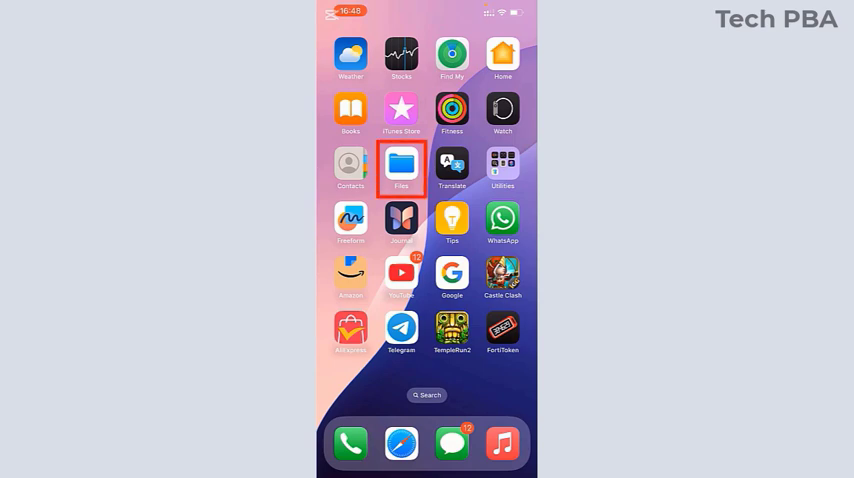
left_click(400, 164)
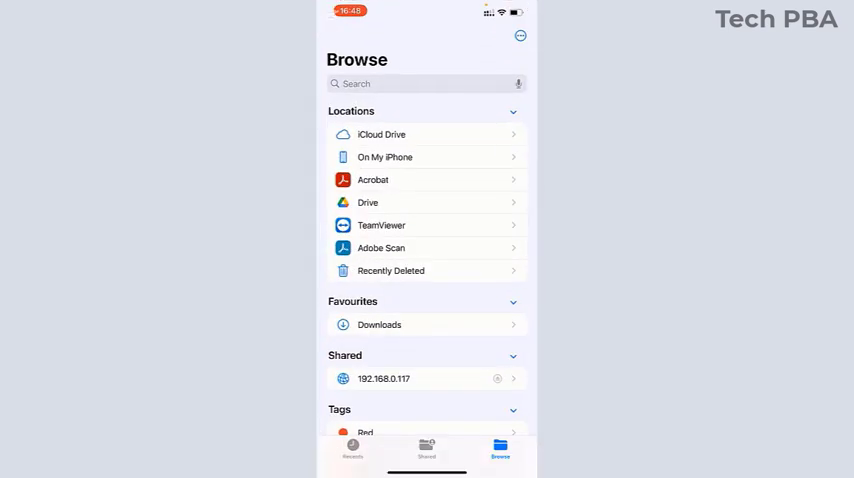
left_click(384, 156)
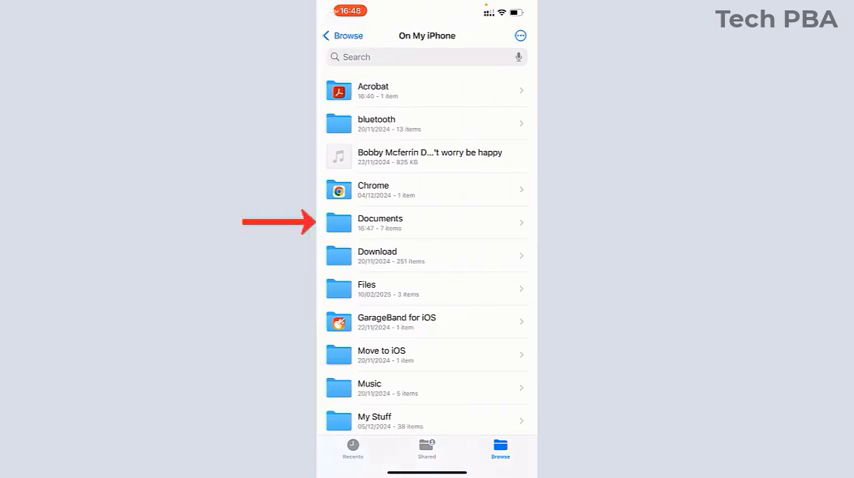
Step: Enter the Documents folder and start Scan Documents from its ••• menu
left_click(428, 222)
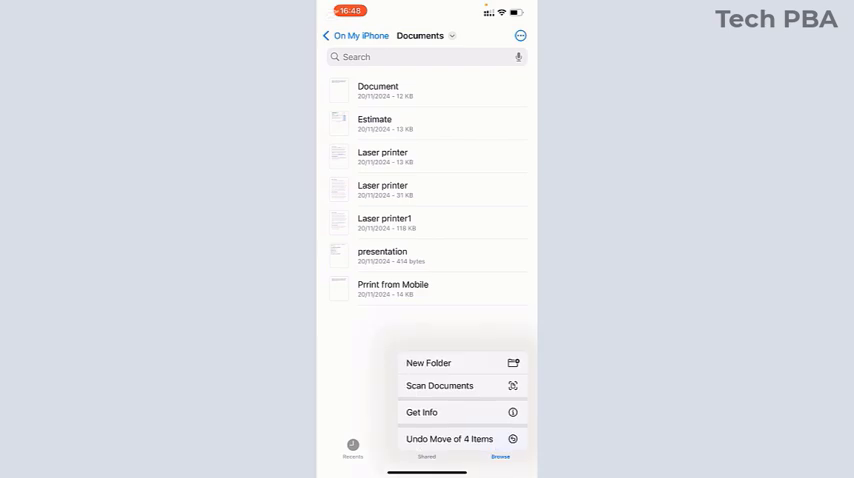
left_click(444, 384)
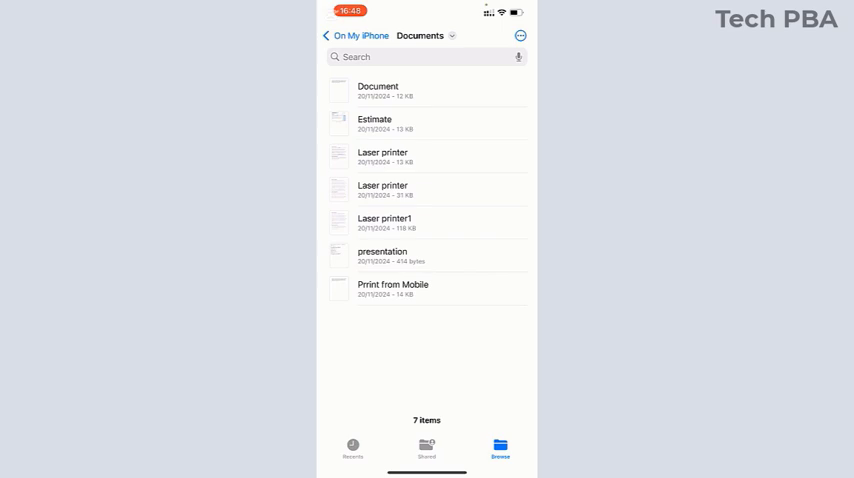
left_click(522, 36)
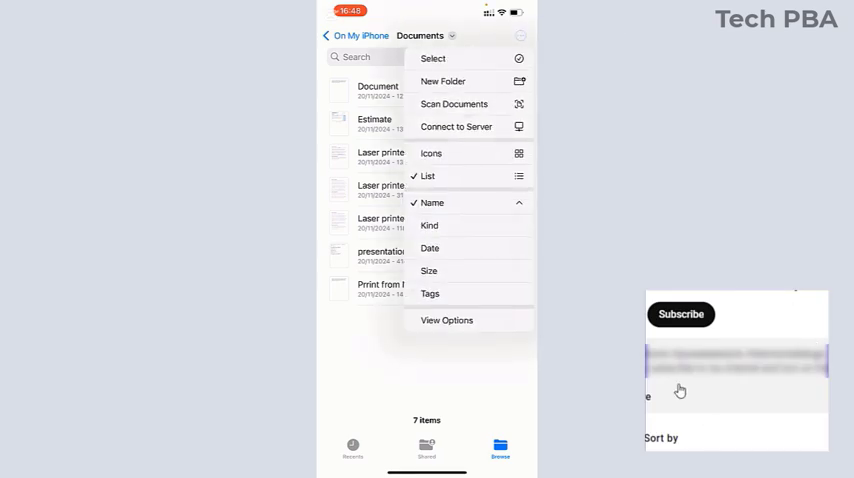
left_click(454, 104)
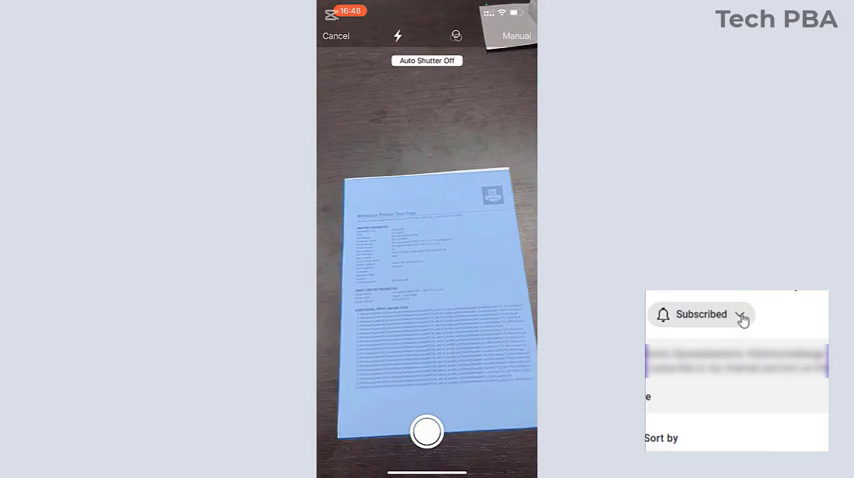
Step: Capture two pages in Auto mode, then cancel and discard that scan
left_click(700, 314)
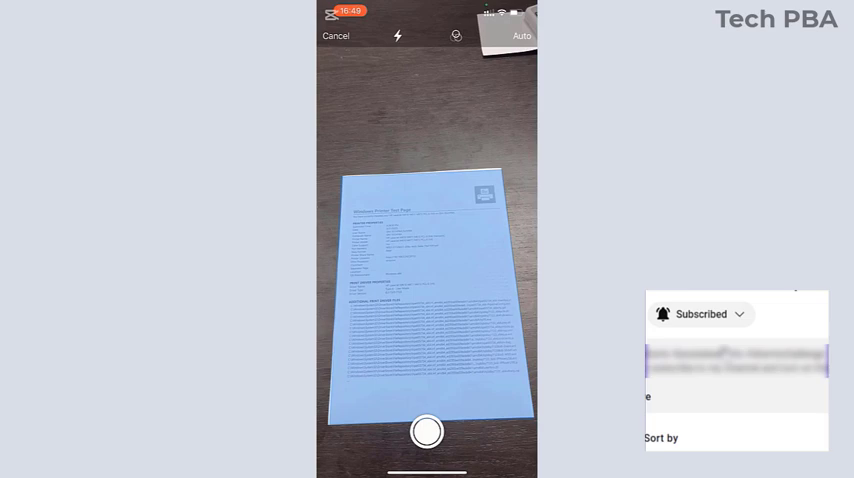
left_click(426, 432)
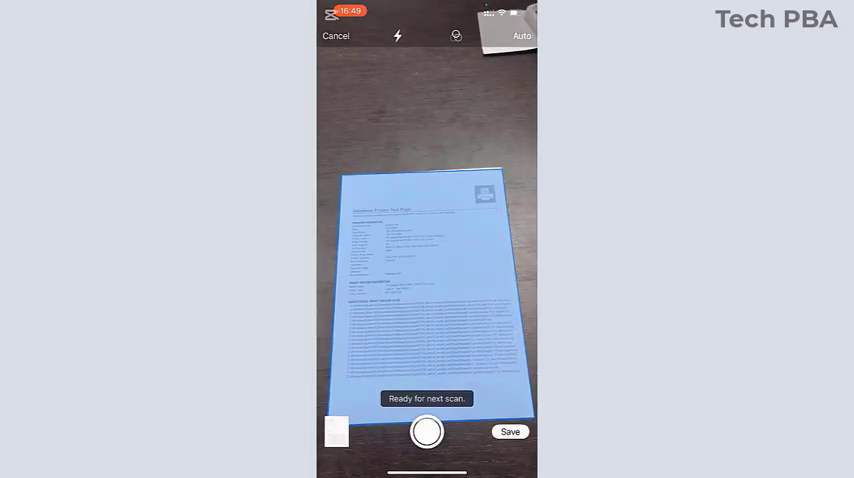
left_click(428, 432)
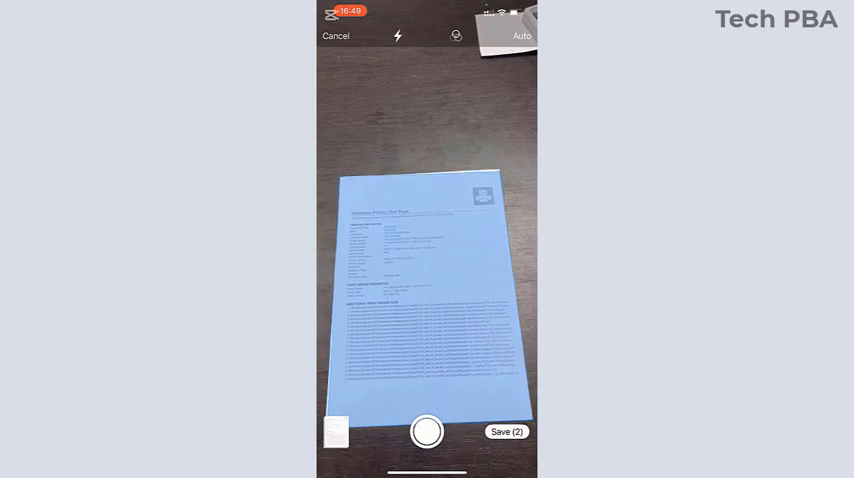
left_click(426, 434)
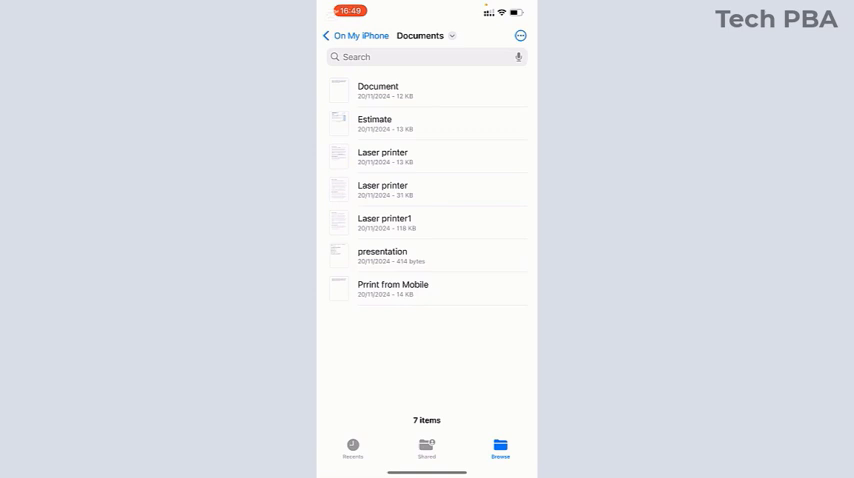
Step: Restart Scan Documents from the ••• menu and capture the first page for review
left_click(524, 36)
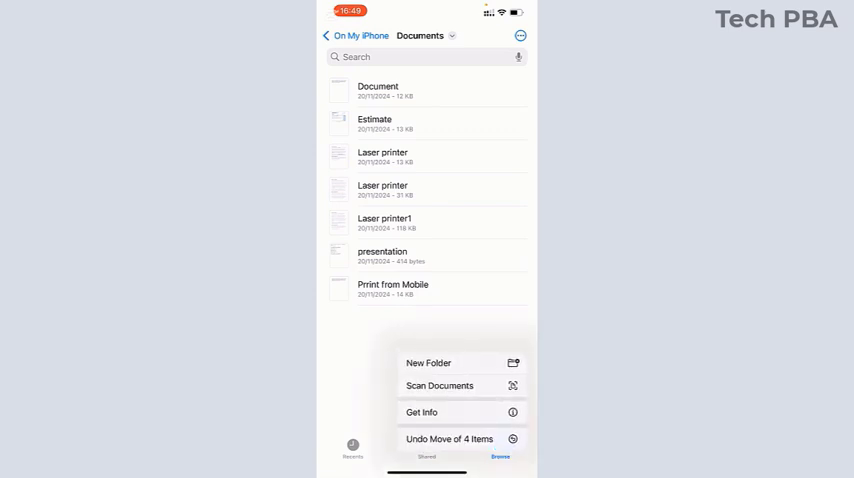
left_click(440, 384)
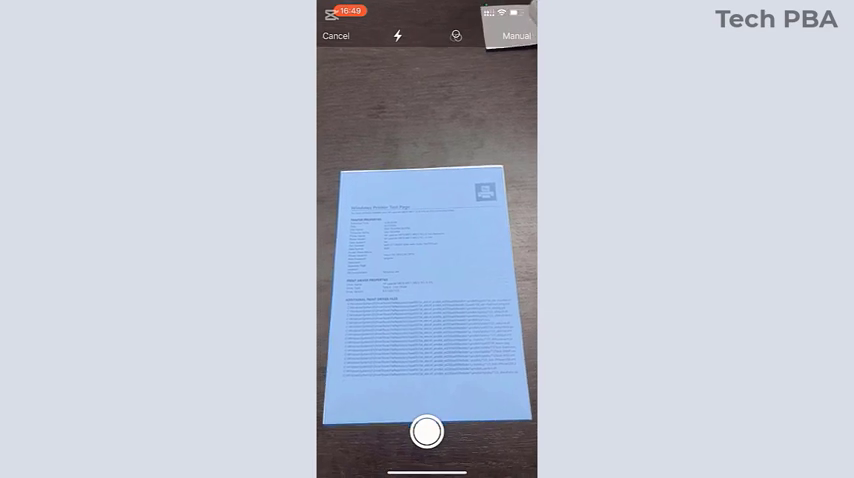
left_click(428, 432)
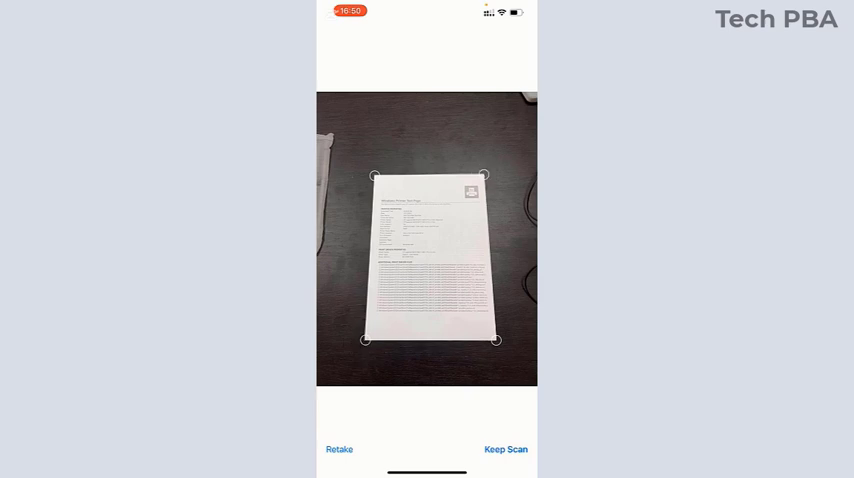
Step: Fit the crop to the paper, keep the page, capture a second page and save both to Documents
left_click_drag(488, 176, 488, 168)
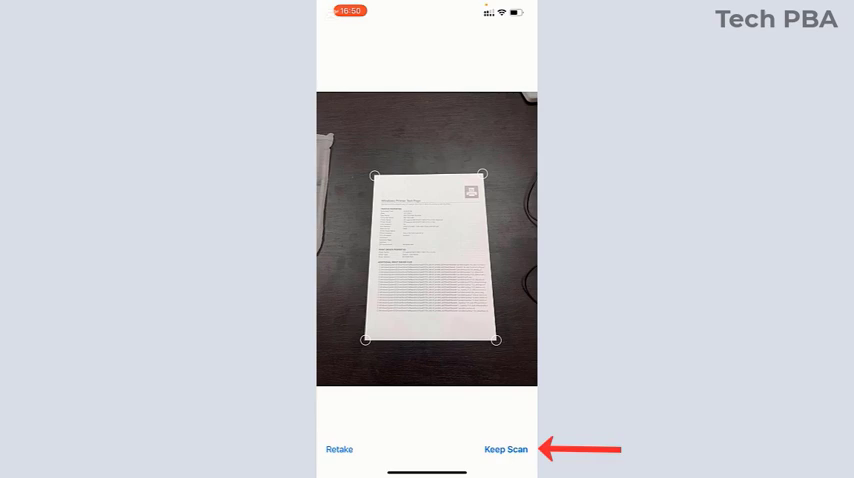
left_click(508, 450)
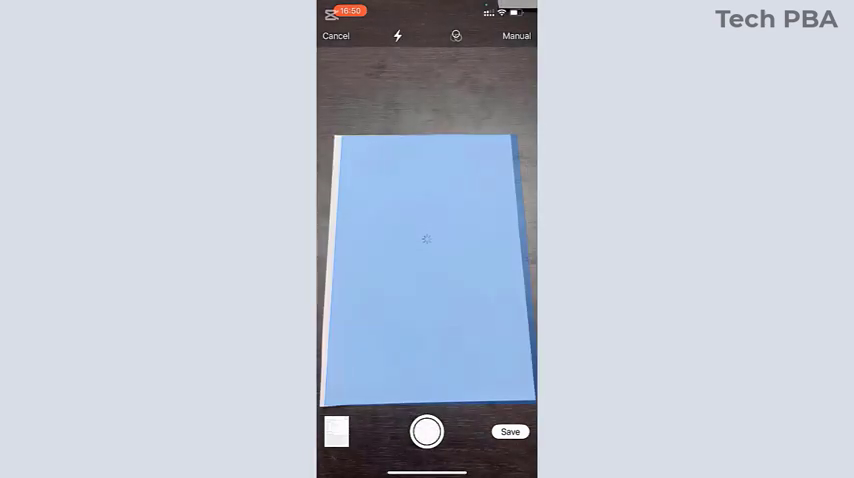
left_click(426, 432)
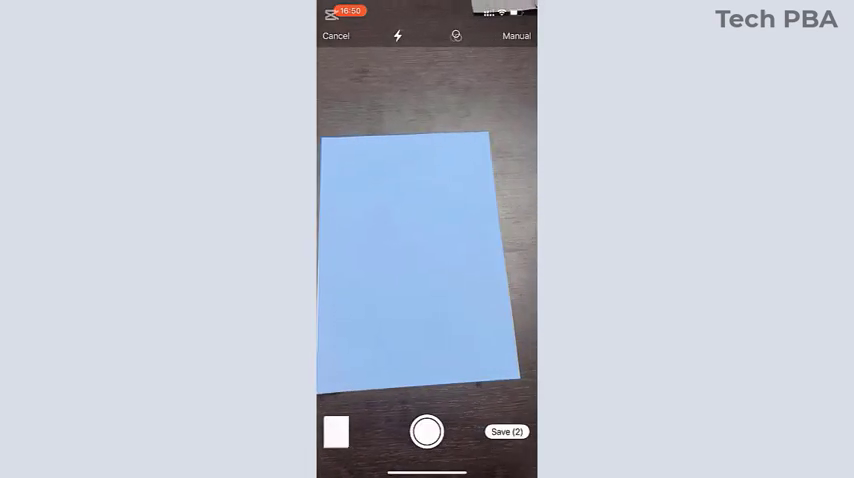
left_click(426, 432)
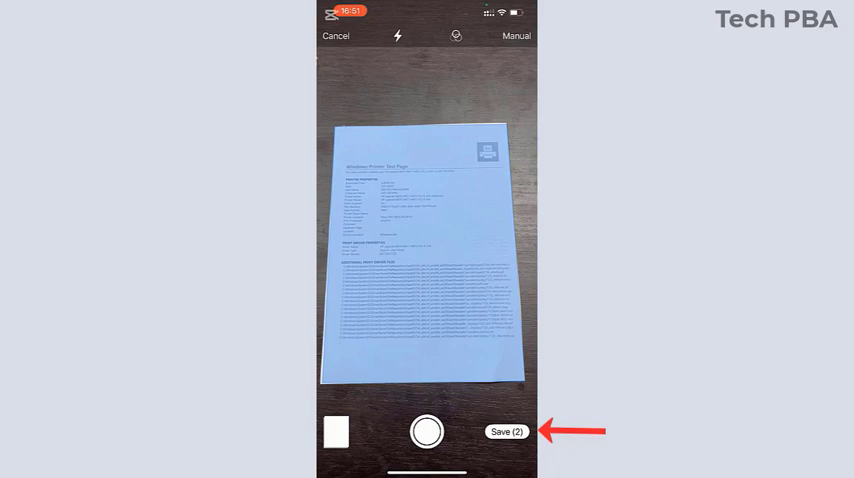
left_click(500, 432)
type("Scan with ")
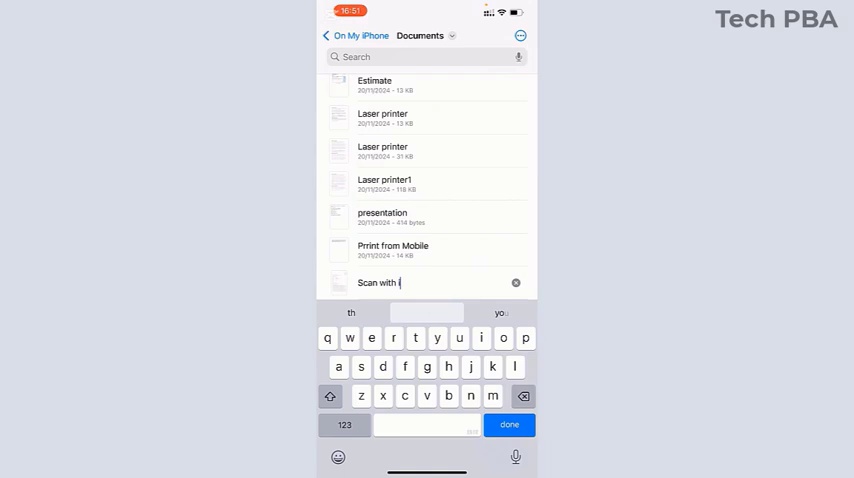
Step: Name the file 'Scan with iPhone Files app' and view its two pages
type("iPhone Files")
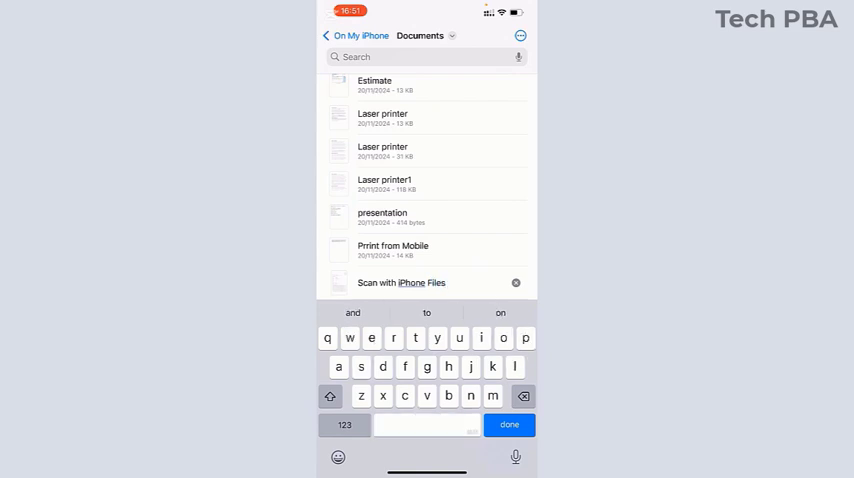
left_click(508, 424)
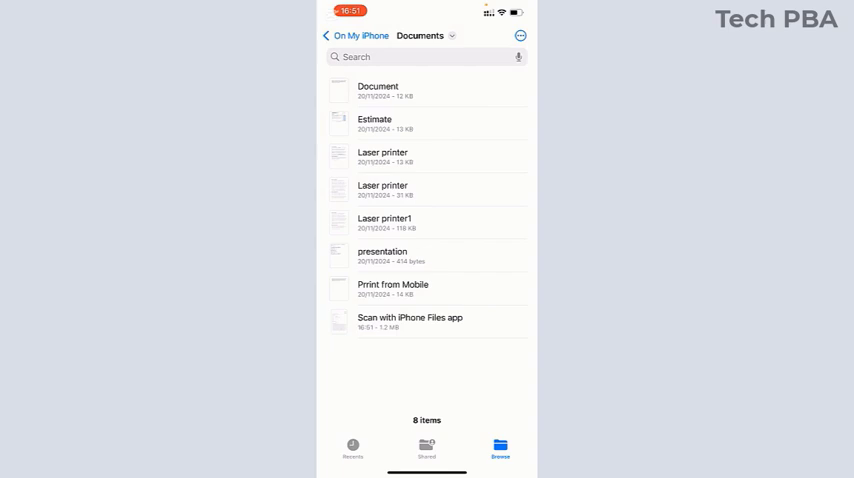
left_click(410, 320)
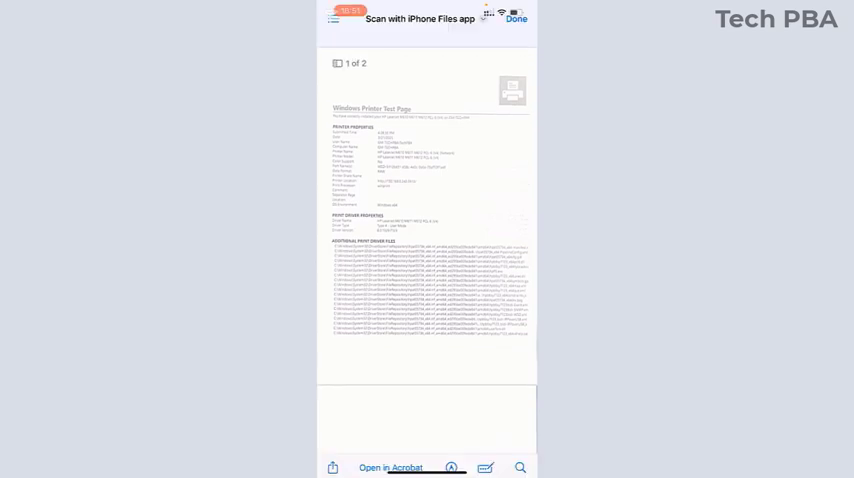
Step: Check Get Info shows a 1.2 MB PDF, view the scan, then switch to Notes
left_click(520, 22)
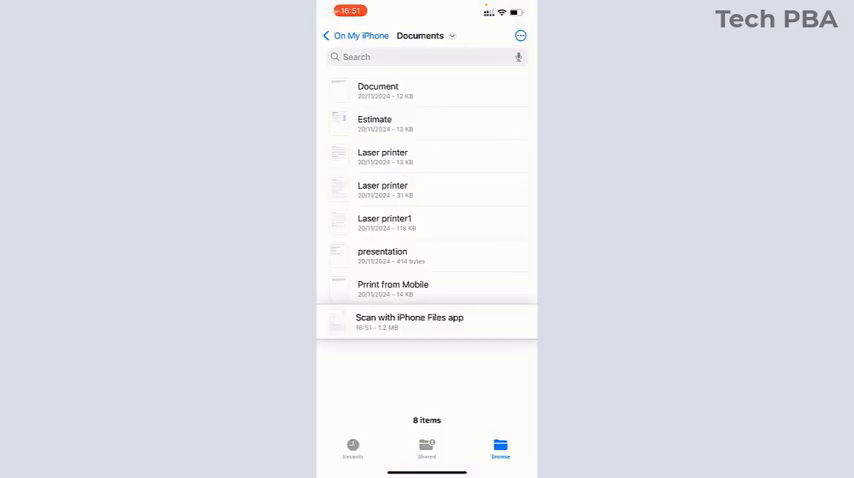
left_click(408, 320)
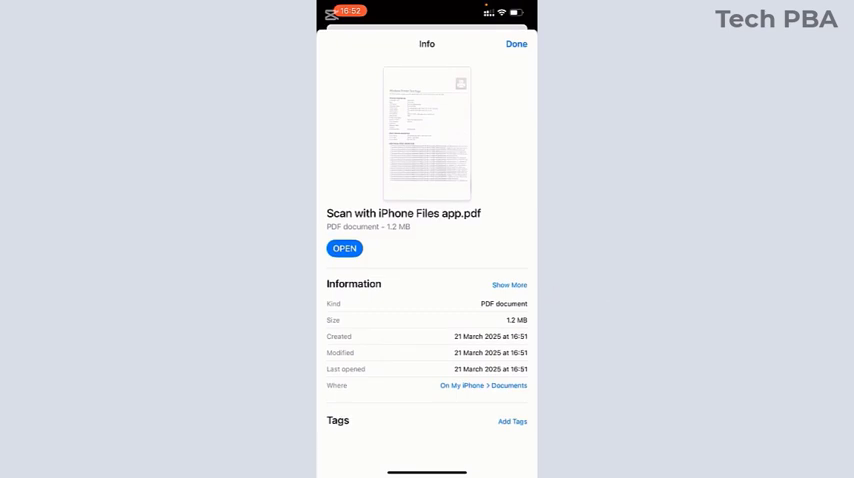
left_click(516, 44)
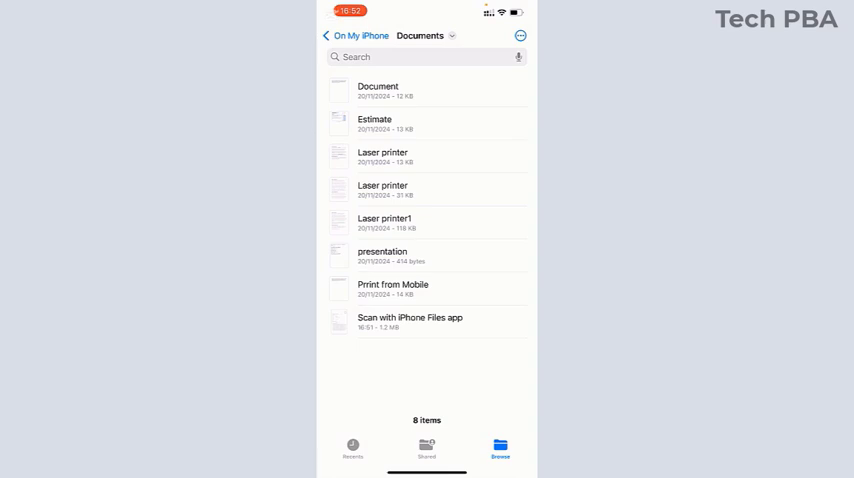
left_click(426, 322)
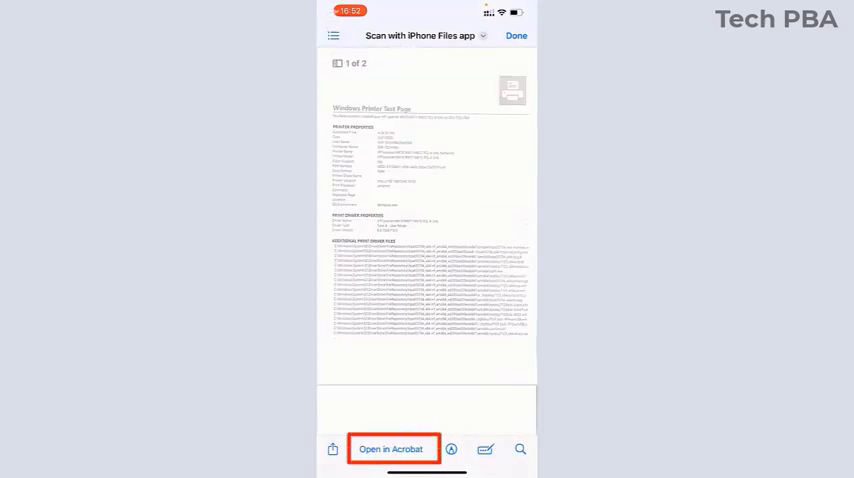
left_click(390, 448)
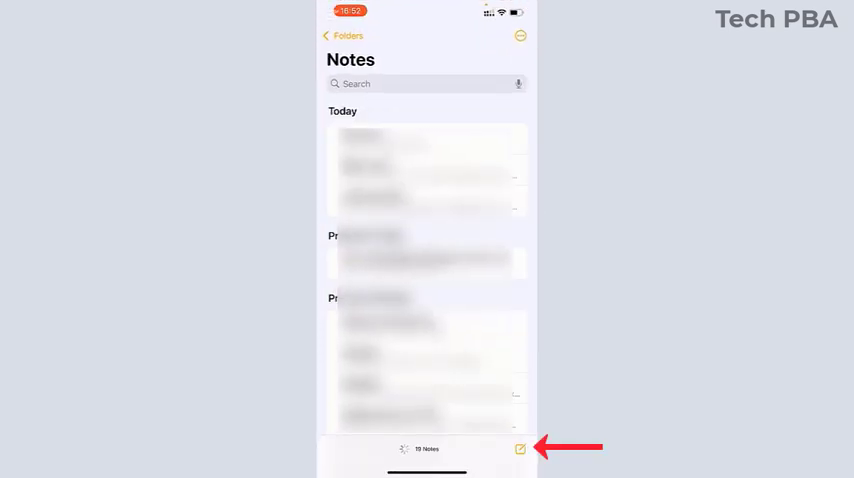
Step: Create a new note and launch Scan from its More (…) menu
left_click(520, 448)
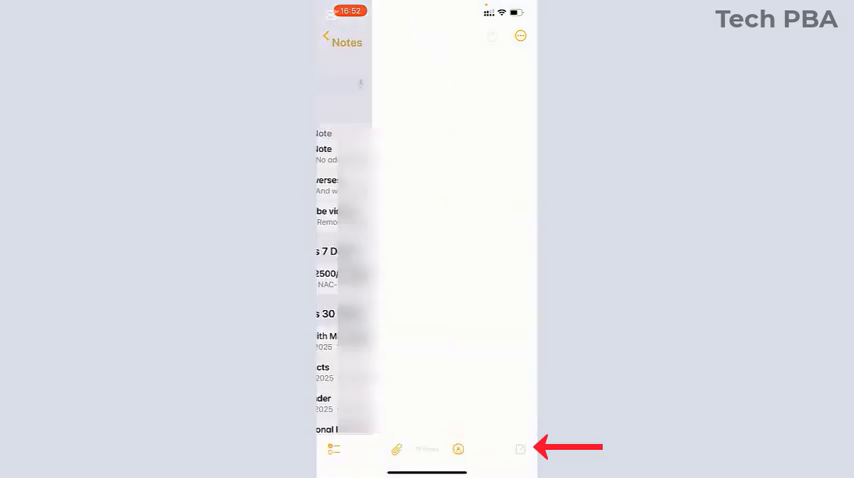
left_click(516, 444)
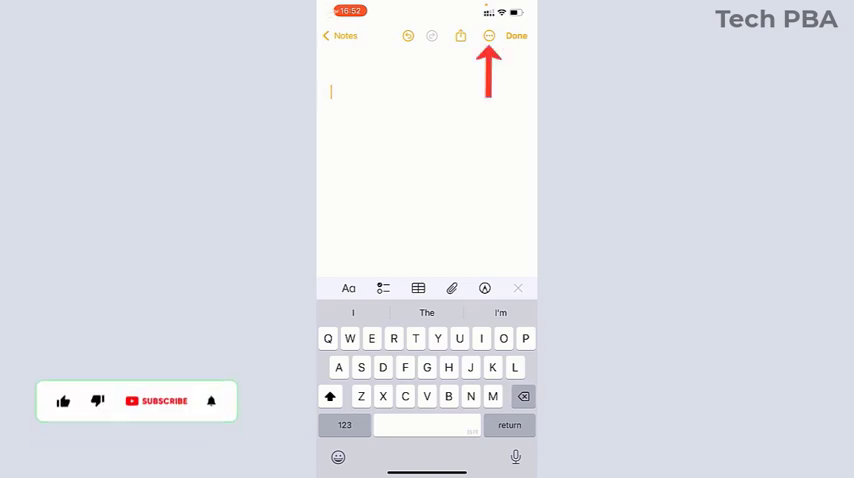
left_click(490, 36)
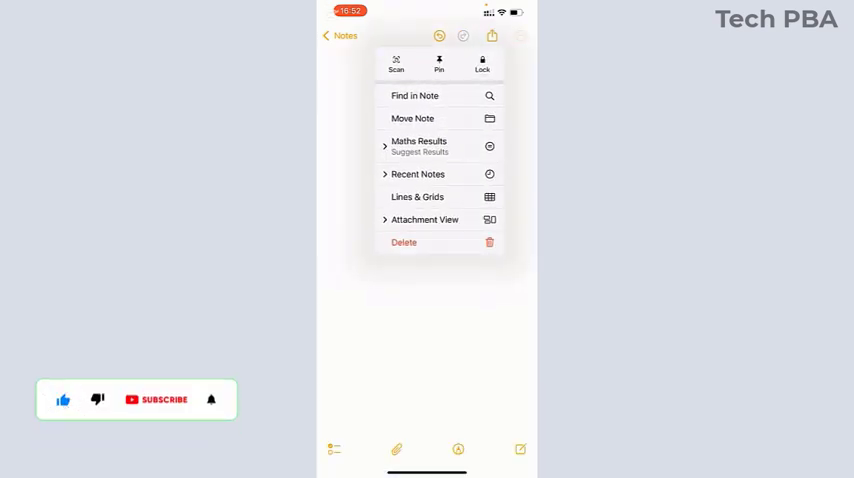
left_click(396, 62)
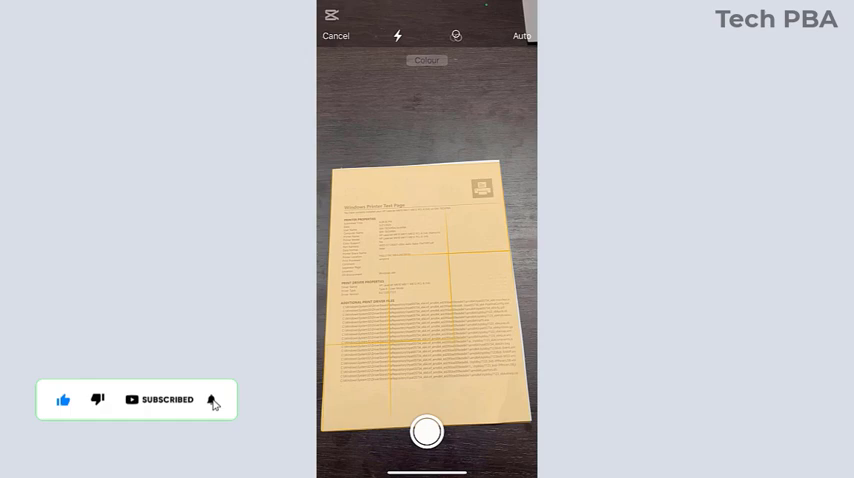
Step: Capture the Windows Printer Test Page and save the scan into the note
left_click(426, 436)
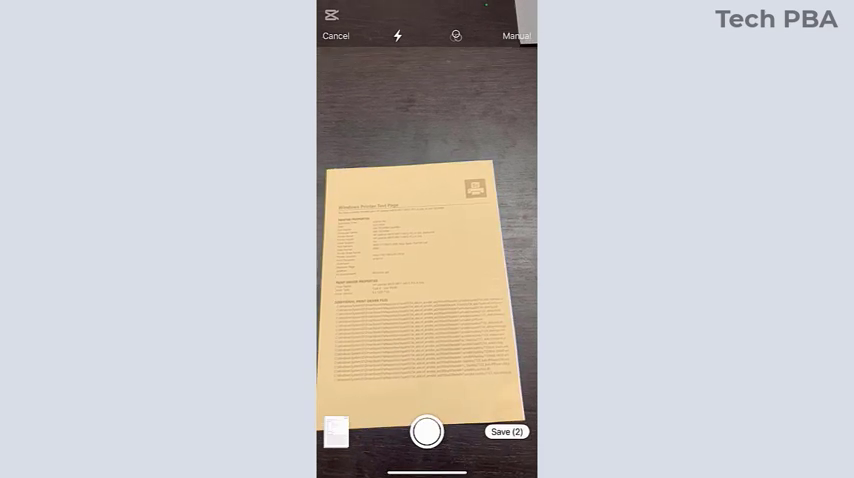
left_click(504, 432)
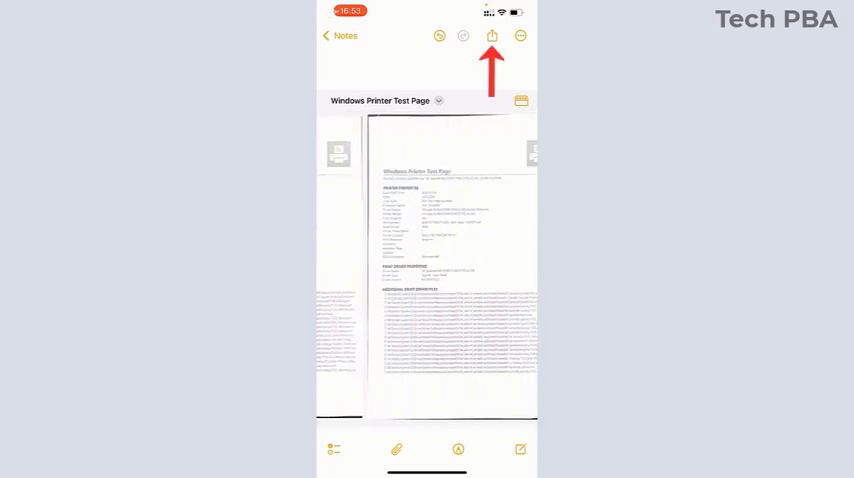
Step: Share the note via Save to Files into On My iPhone > Documents
left_click(494, 36)
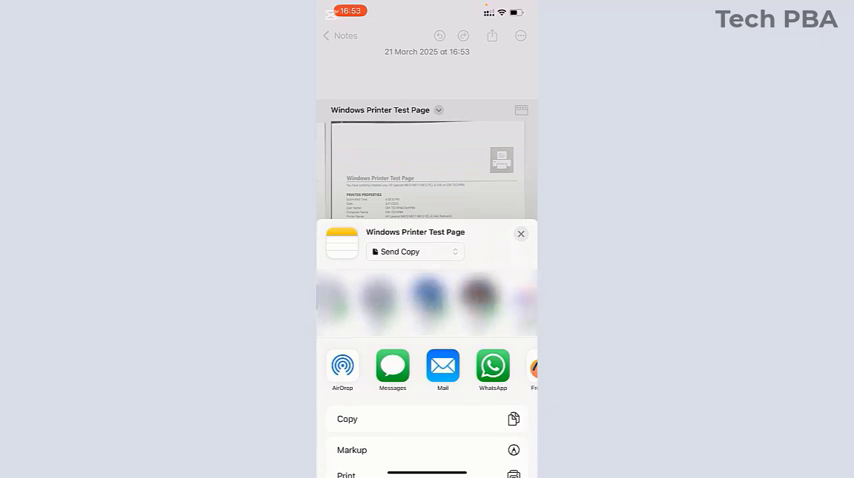
scroll("down", 3)
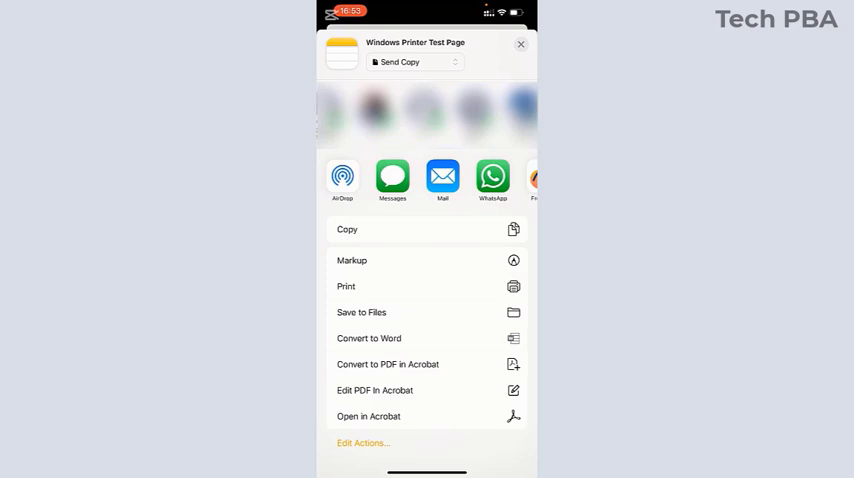
left_click(360, 312)
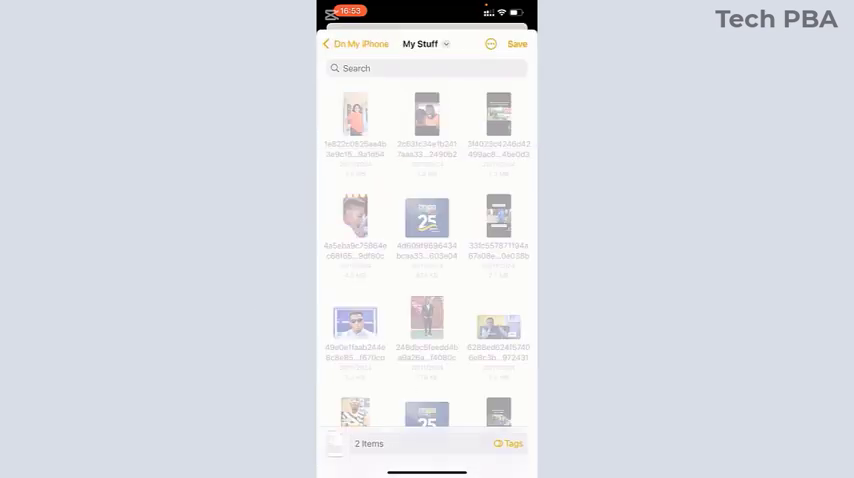
left_click(336, 44)
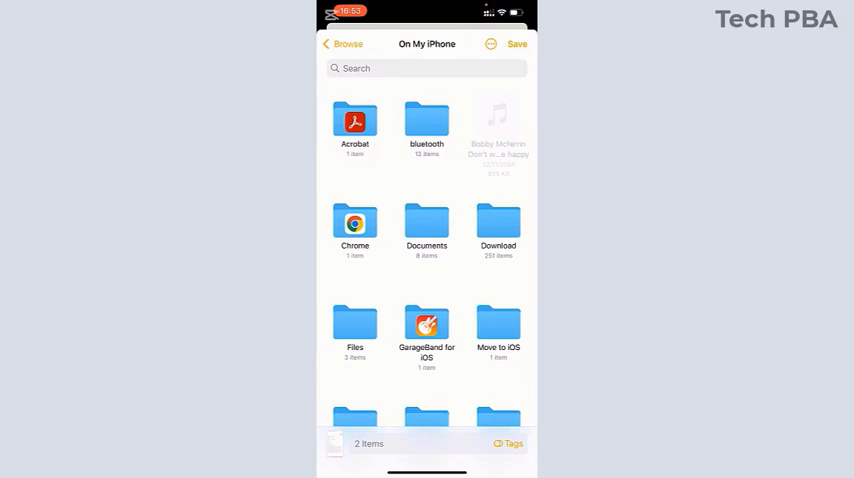
left_click(424, 222)
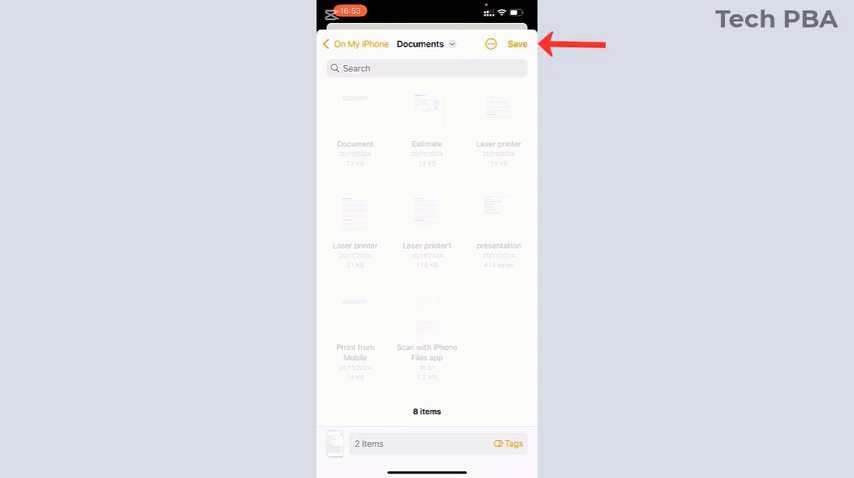
left_click(516, 44)
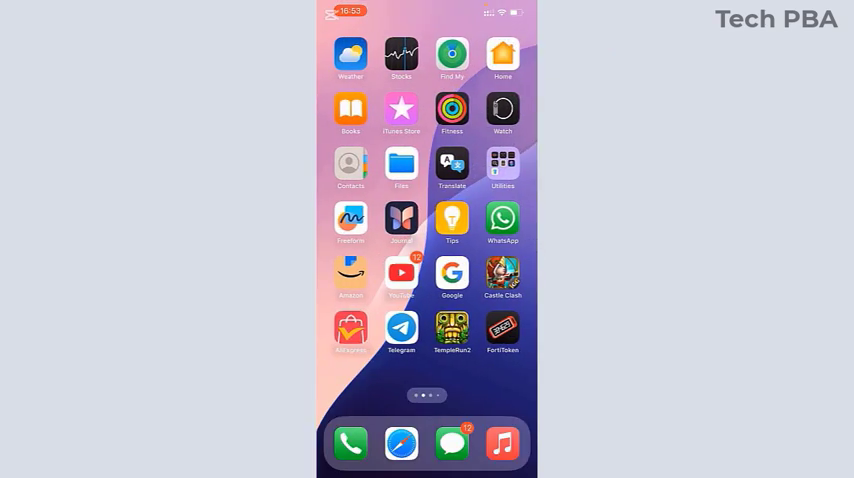
Step: In Files, check Get Info on Windows Printer Test Page confirms a 5.2 MB PDF
left_click(400, 164)
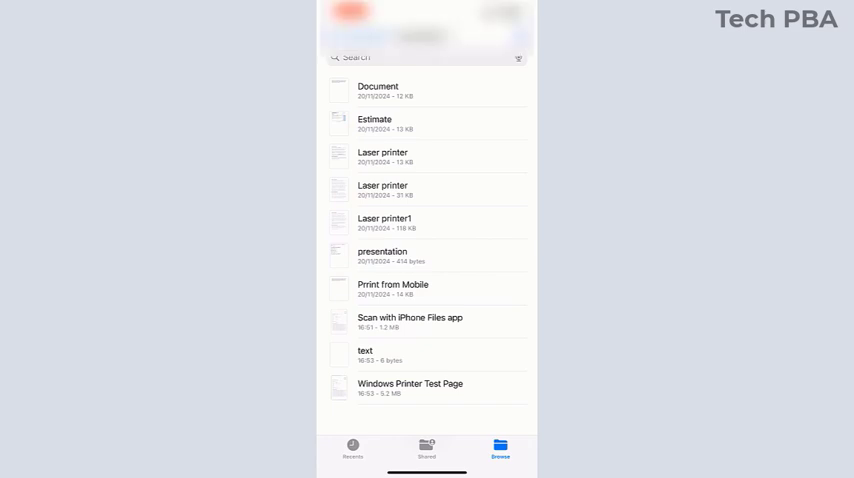
left_click(408, 388)
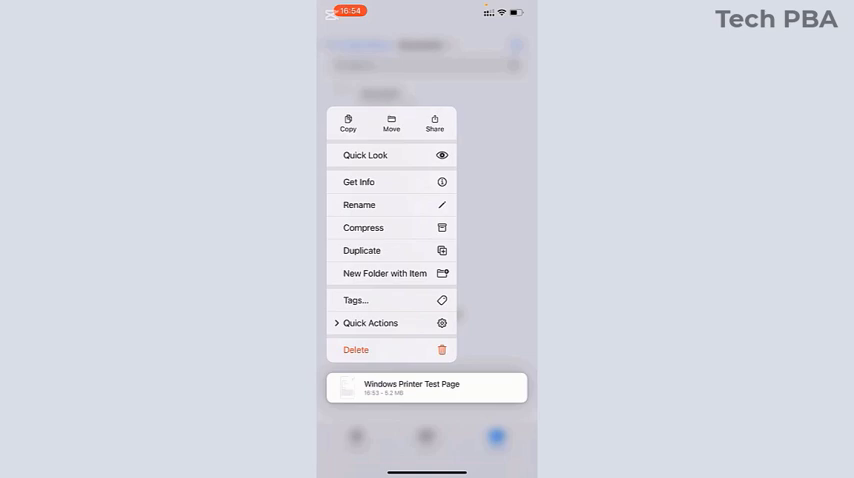
left_click(360, 182)
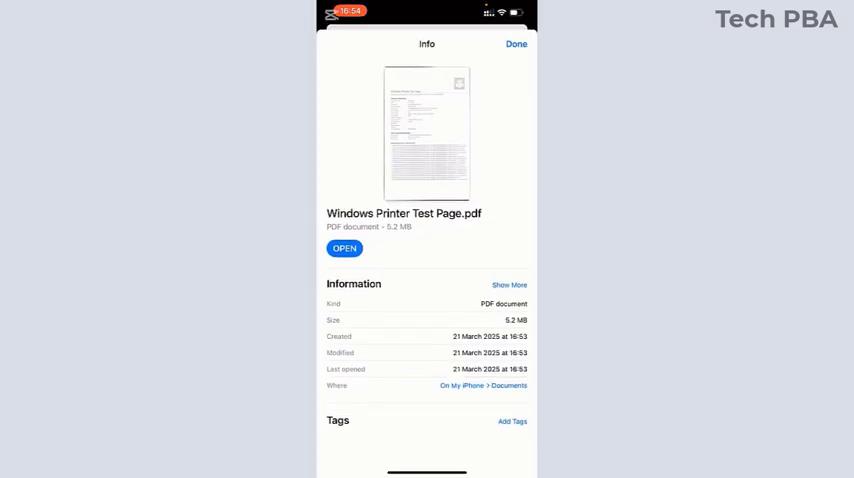
left_click(516, 44)
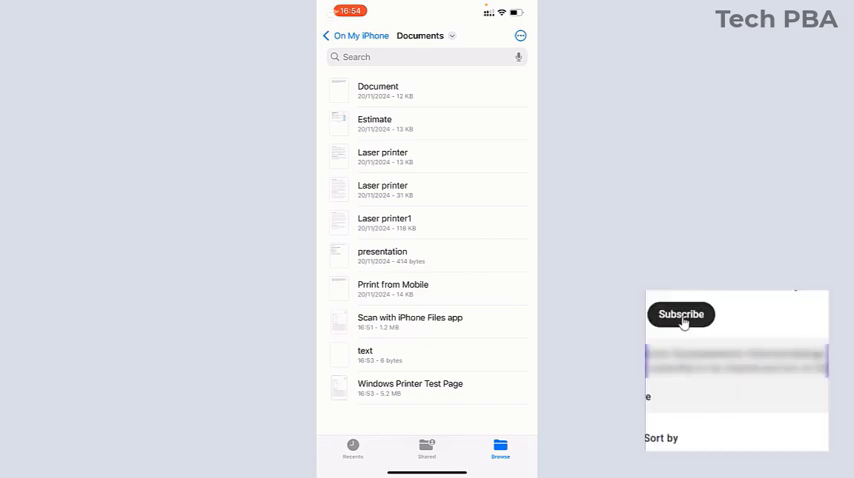
left_click(680, 316)
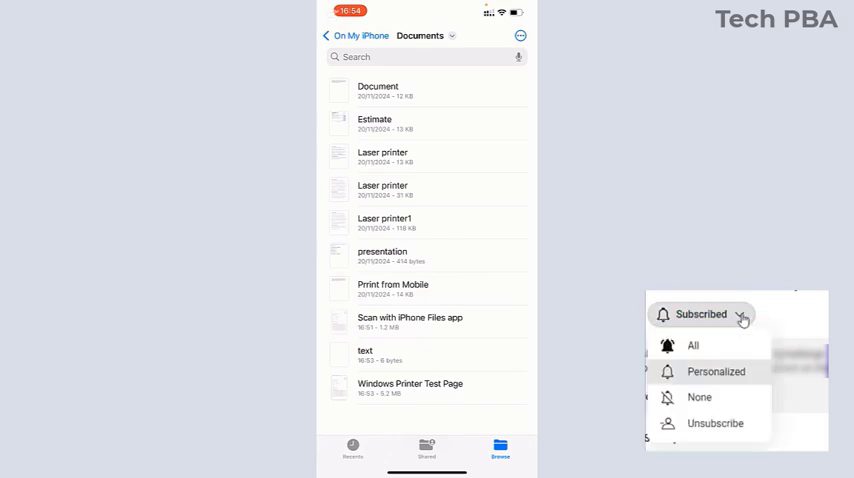
mouse_move(726, 352)
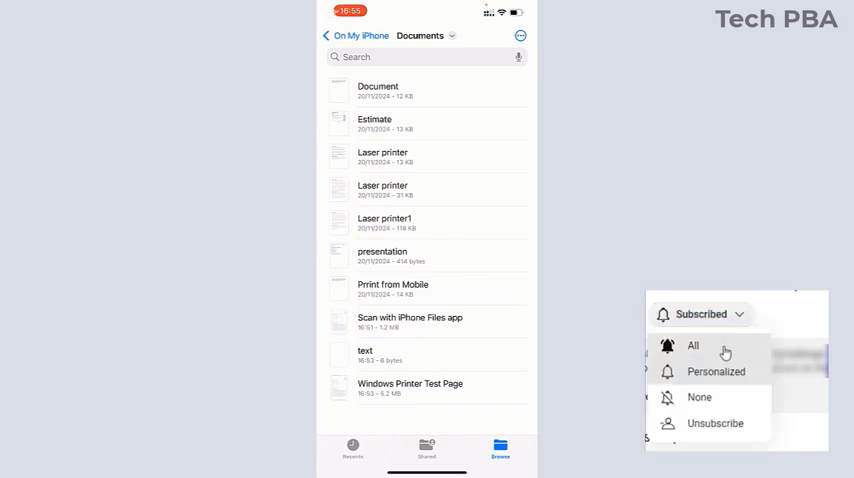